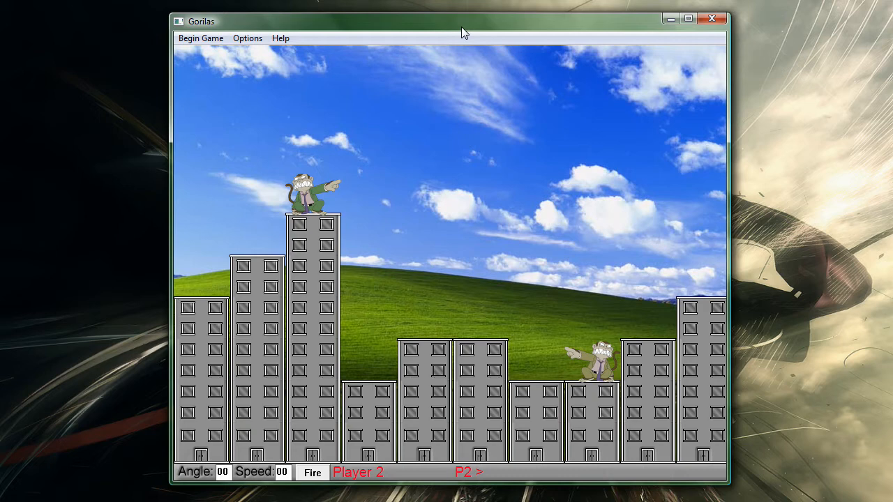
mouse_move(484, 118)
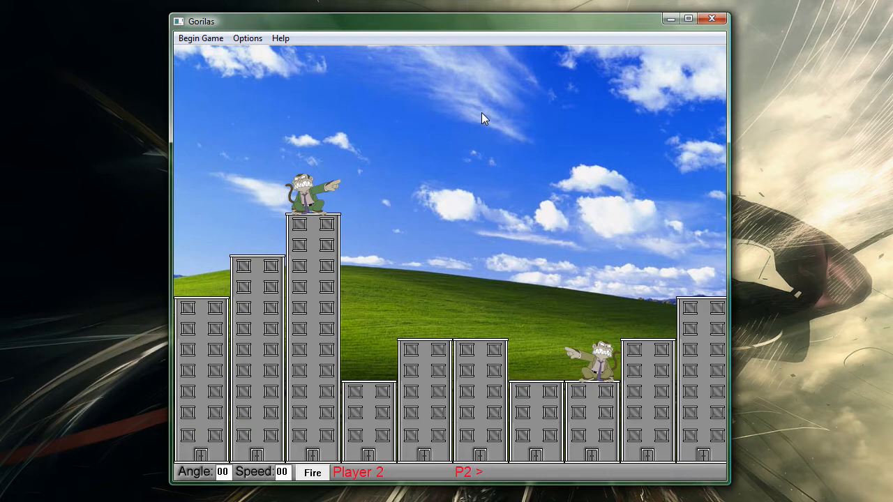
mouse_move(274, 480)
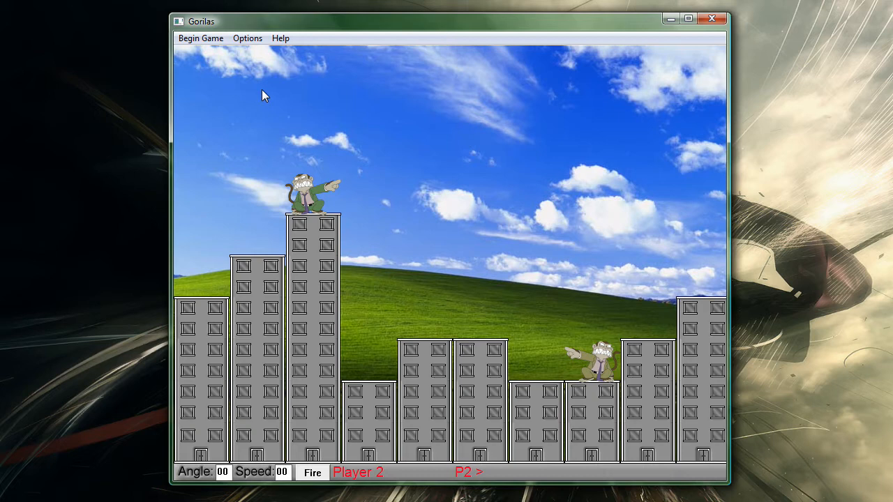
Set the player names to Lane and Sam via Options > Players and confirm.
left_click(247, 38)
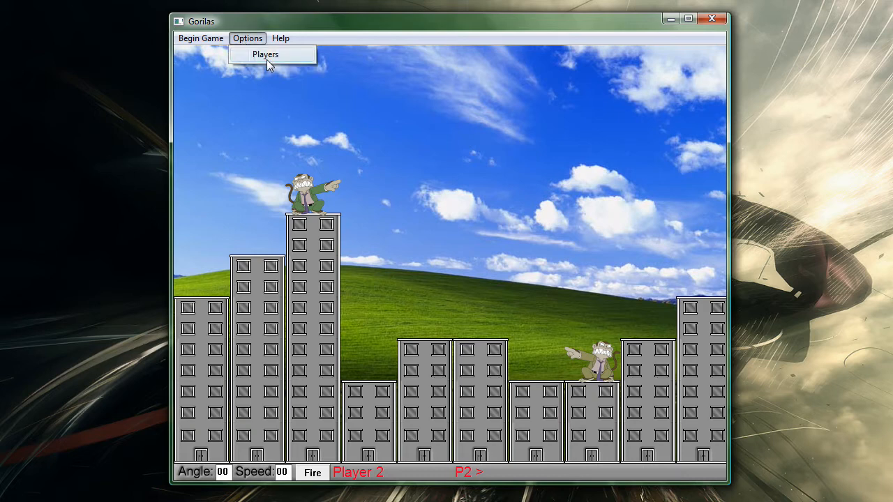
left_click(265, 55)
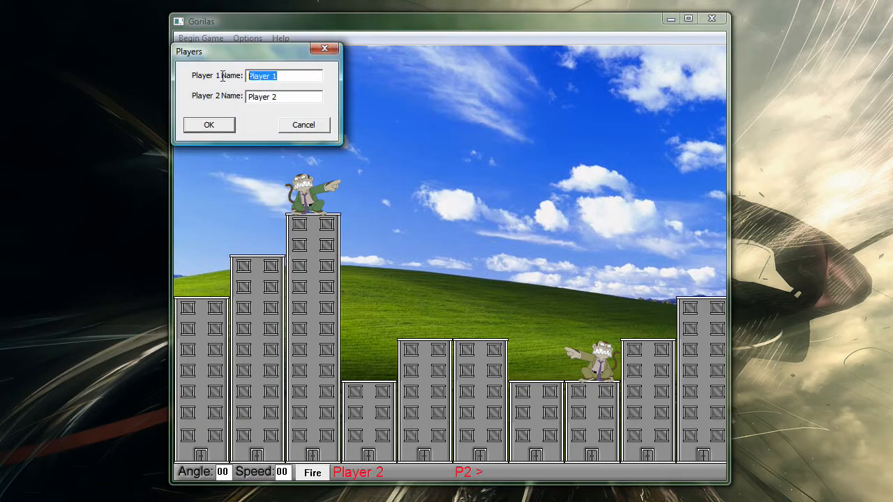
type("Lane")
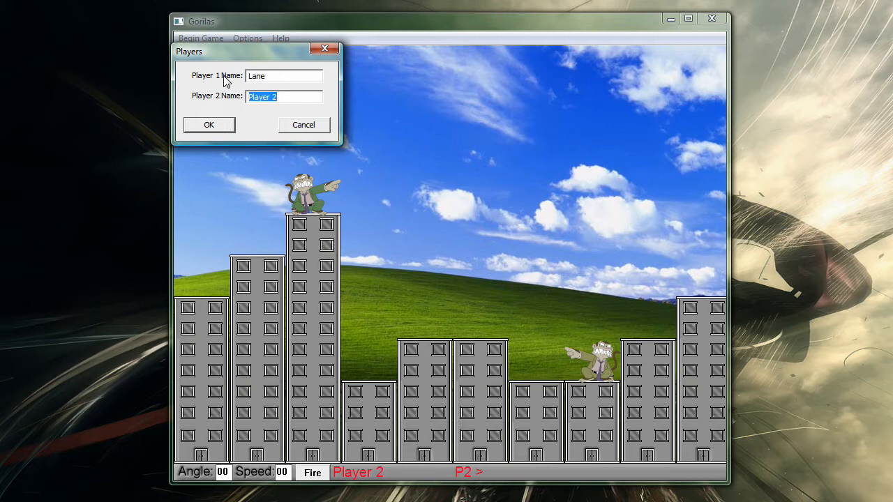
type("Sam")
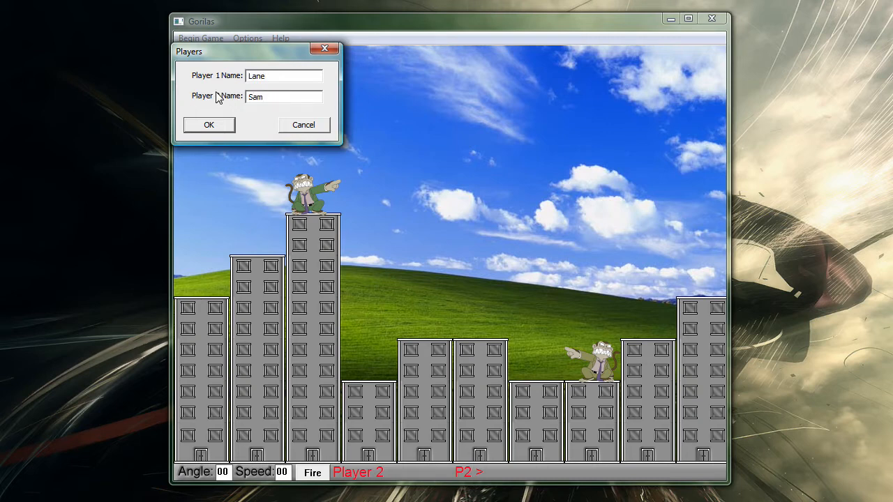
left_click(209, 124)
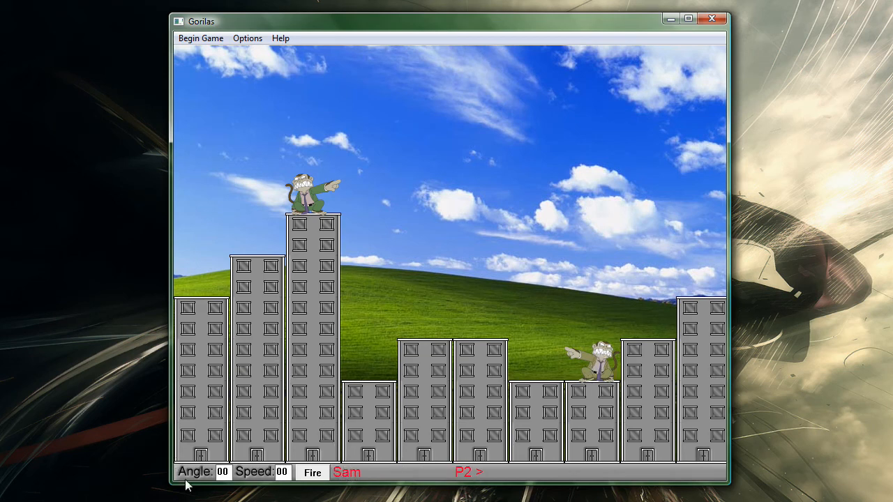
Fire Sam's banana at angle 75, speed 60, then Lane's at speed 55, both chipping buildings.
left_click(222, 472)
type("75")
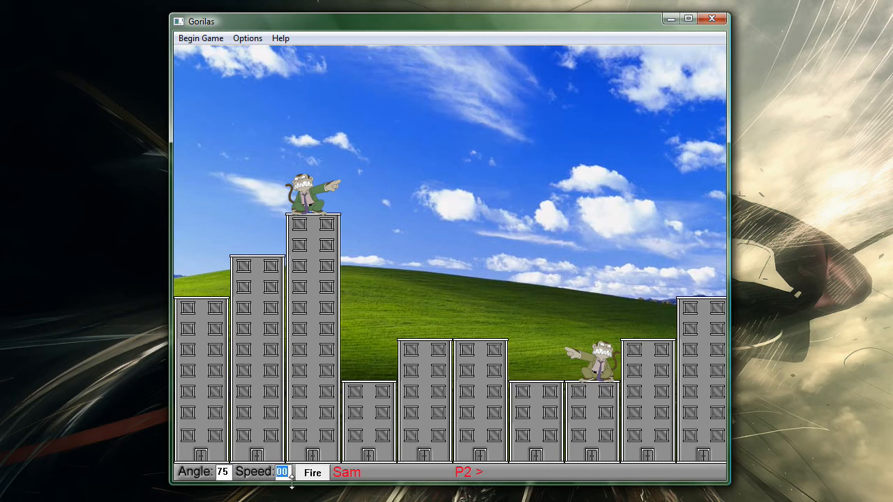
left_click(312, 472)
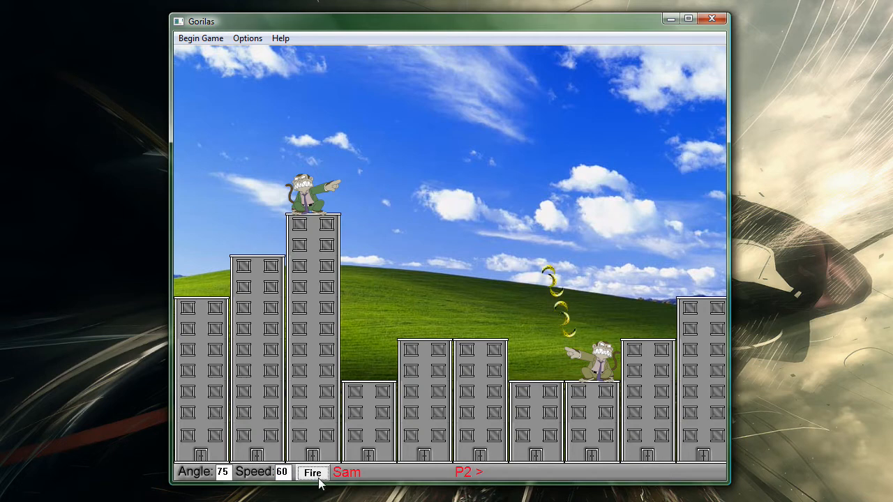
left_click(312, 472)
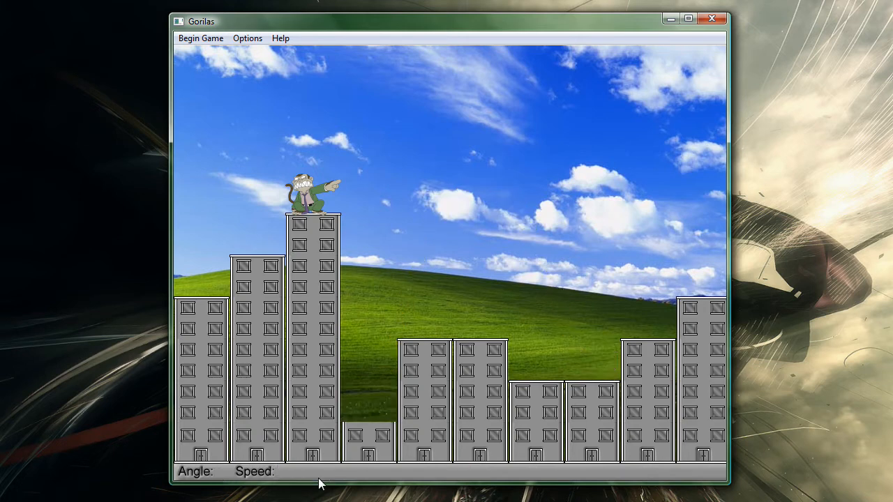
left_click(201, 38)
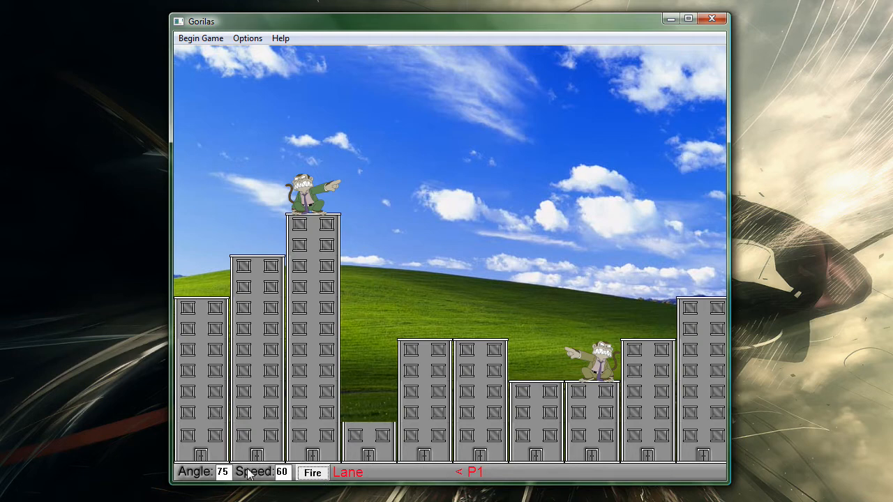
mouse_move(307, 203)
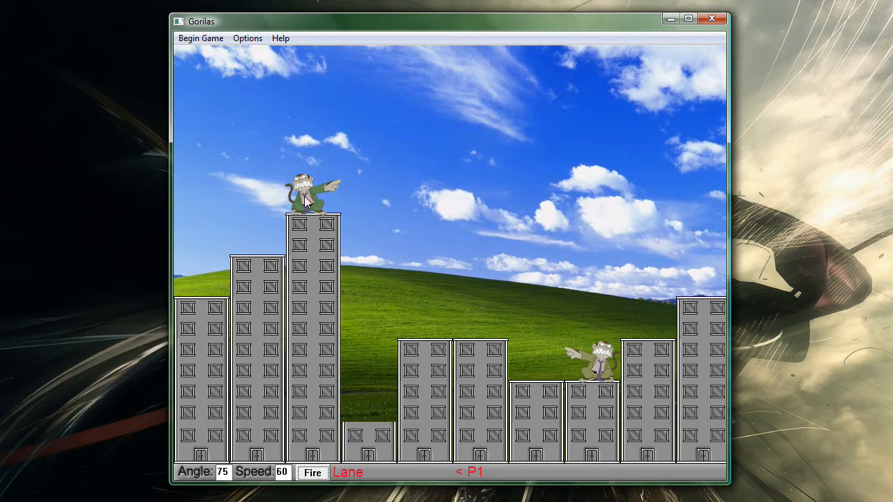
mouse_move(270, 454)
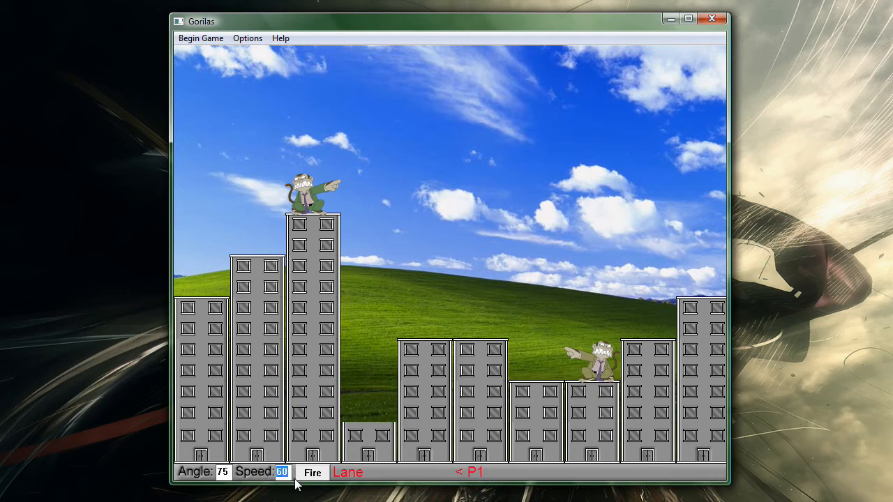
mouse_move(329, 310)
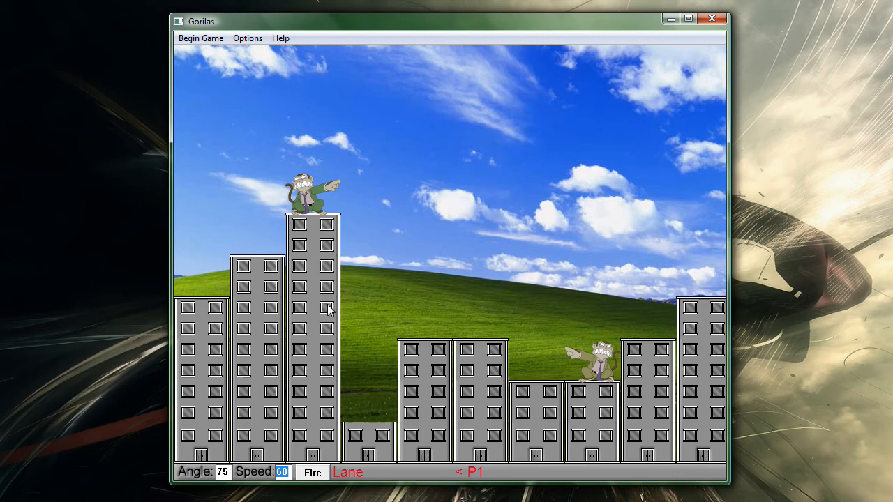
left_click(312, 472)
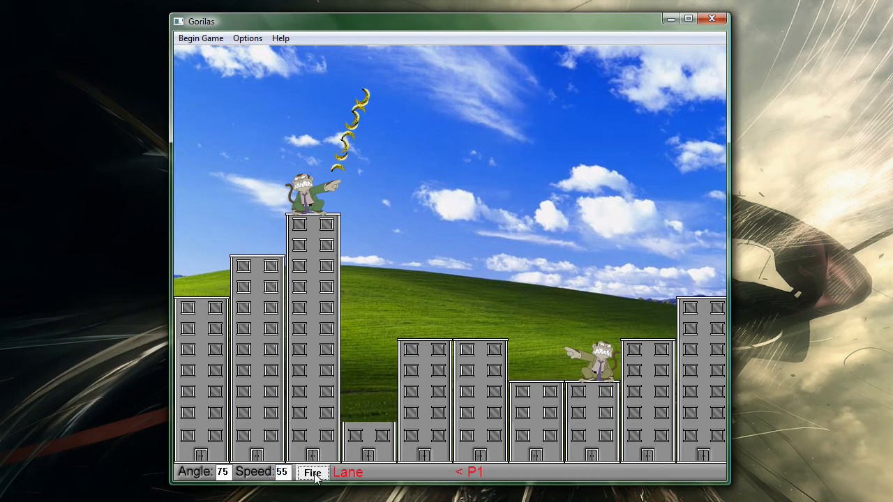
left_click(312, 473)
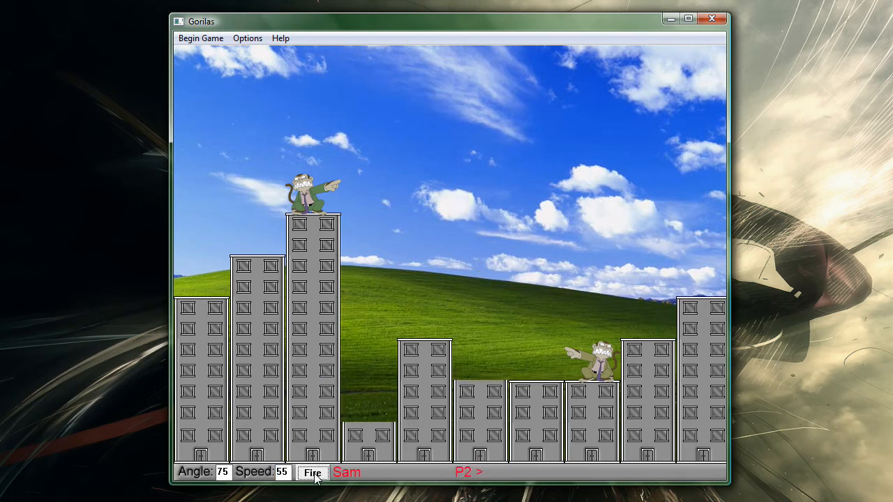
mouse_move(360, 309)
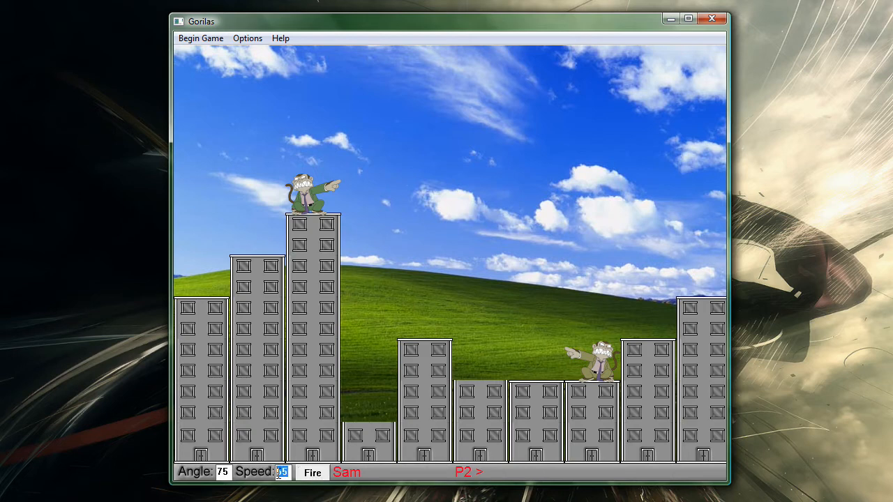
Fire Sam's banana at speed 75 and Lane's at speed 60, both missing.
type("5")
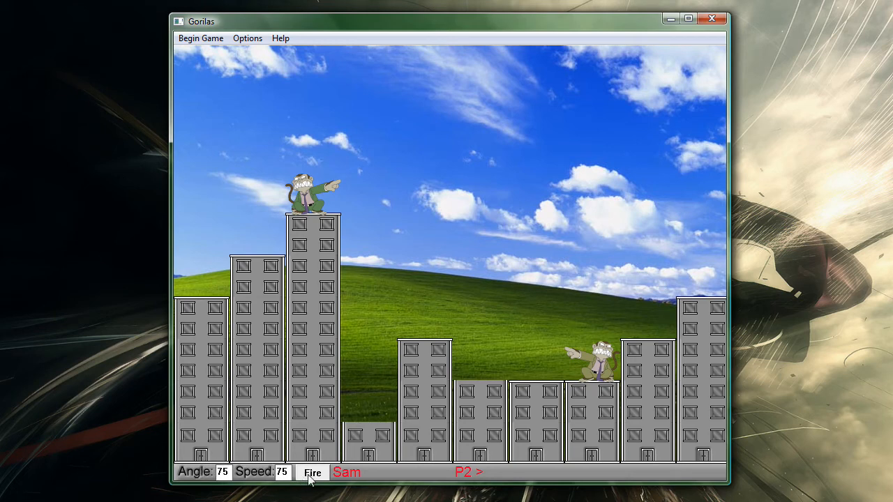
left_click(312, 473)
type("60")
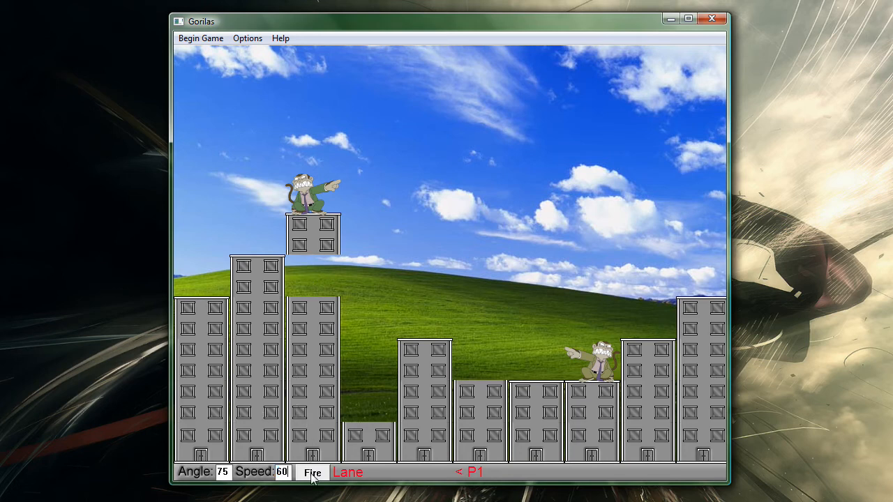
left_click(311, 472)
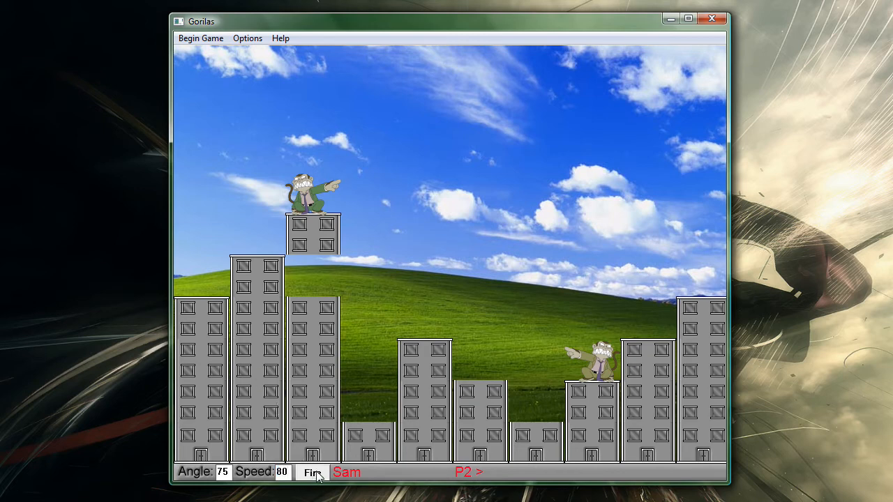
left_click(313, 473)
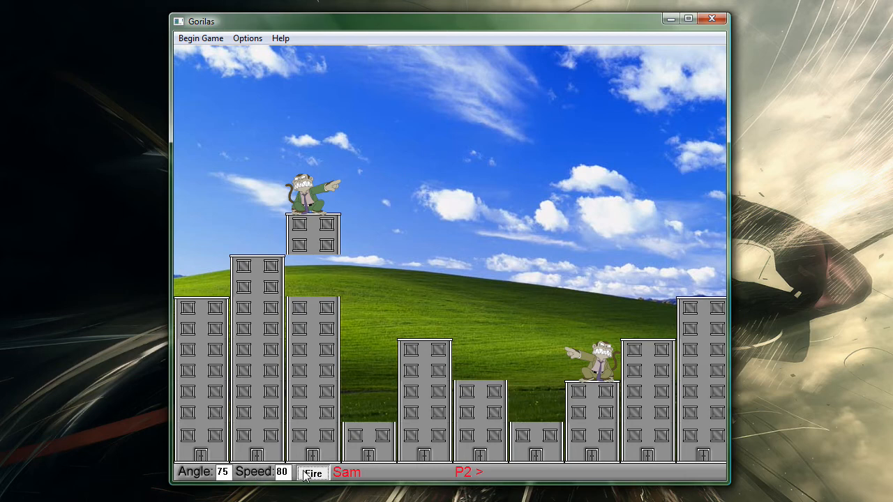
Fire Sam's banana at angle 75, speed 80 to hit Lane's gorilla and dismiss the winner box.
left_click(312, 473)
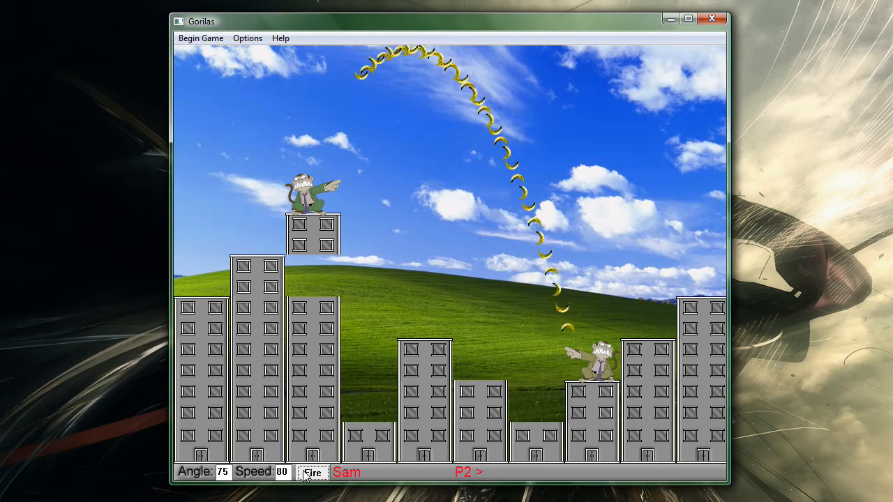
left_click(312, 472)
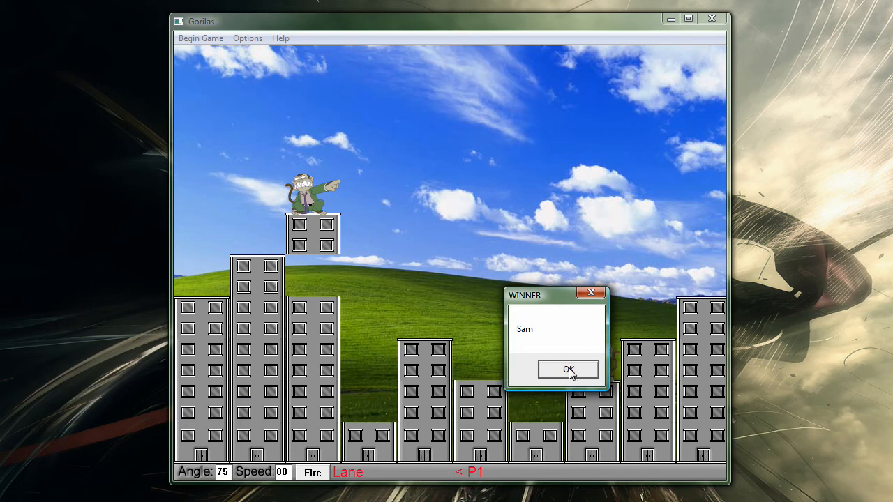
left_click(568, 369)
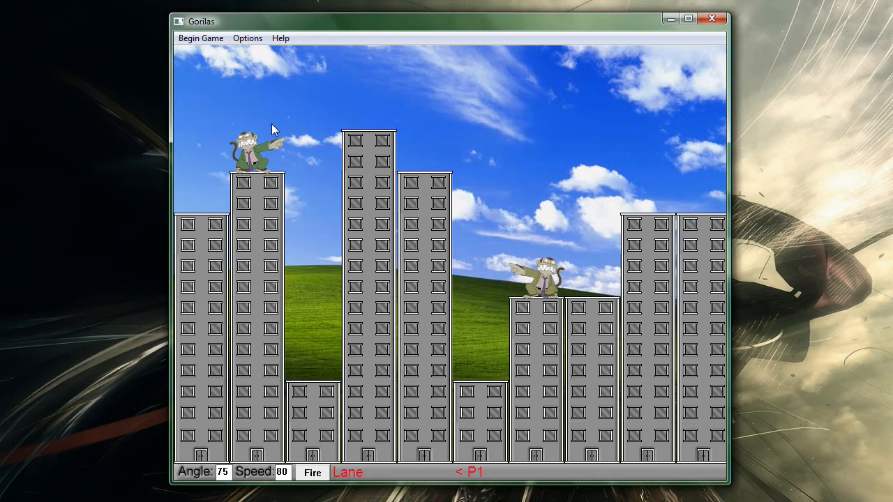
mouse_move(590, 343)
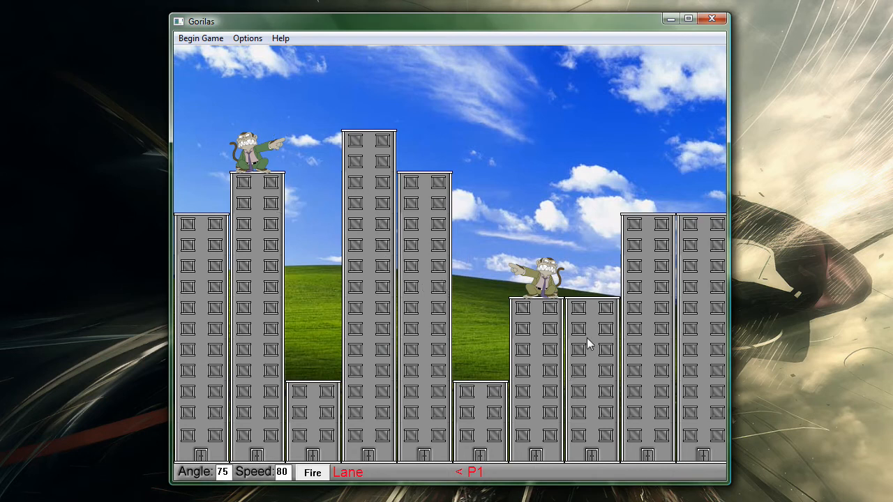
mouse_move(366, 188)
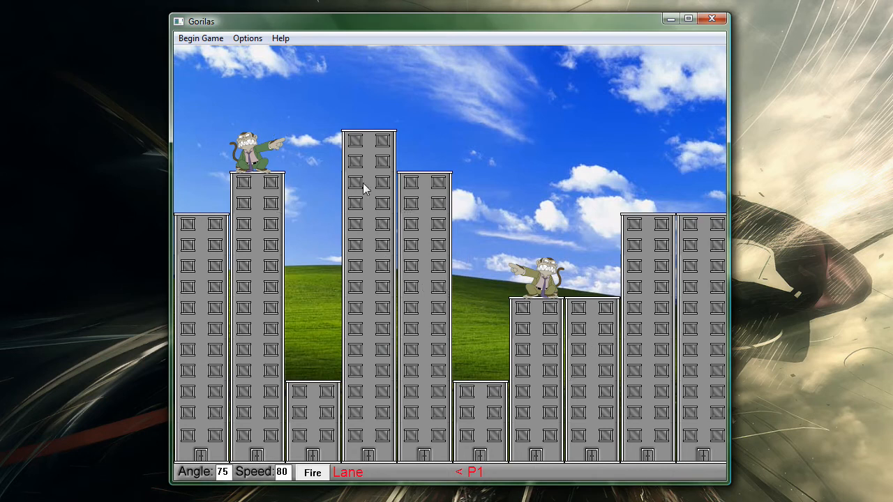
mouse_move(394, 300)
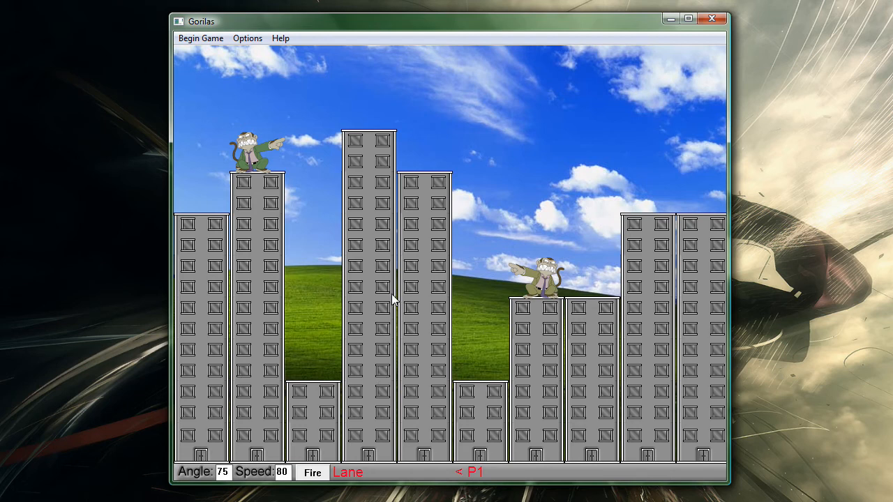
mouse_move(260, 410)
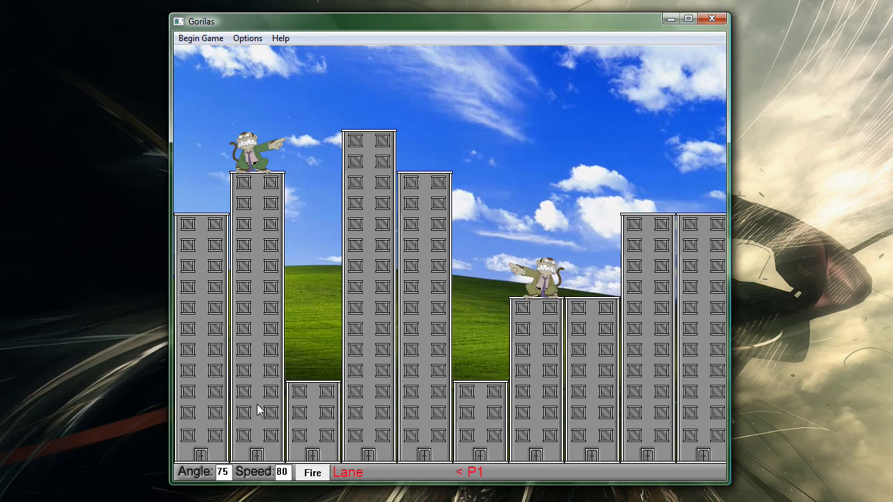
mouse_move(312, 472)
type("70")
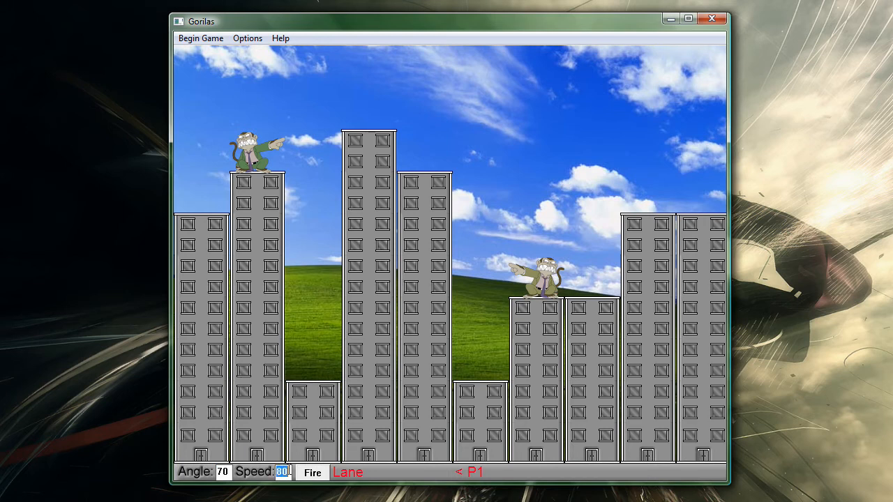
Fire Lane's banana at angle 70, speed 65, chipping a building.
type("65")
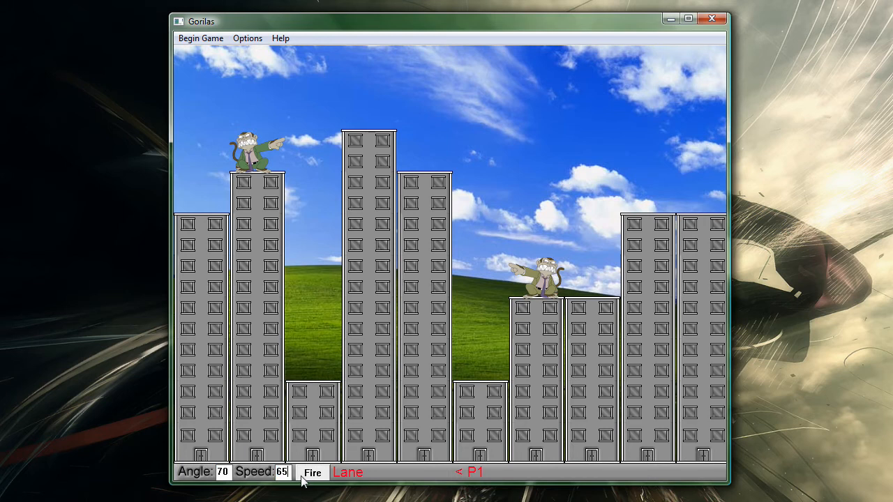
left_click(312, 472)
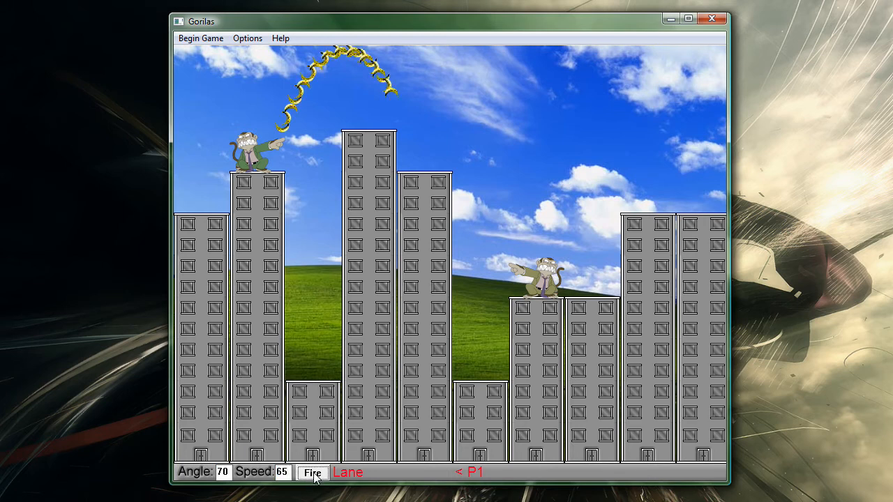
left_click(312, 472)
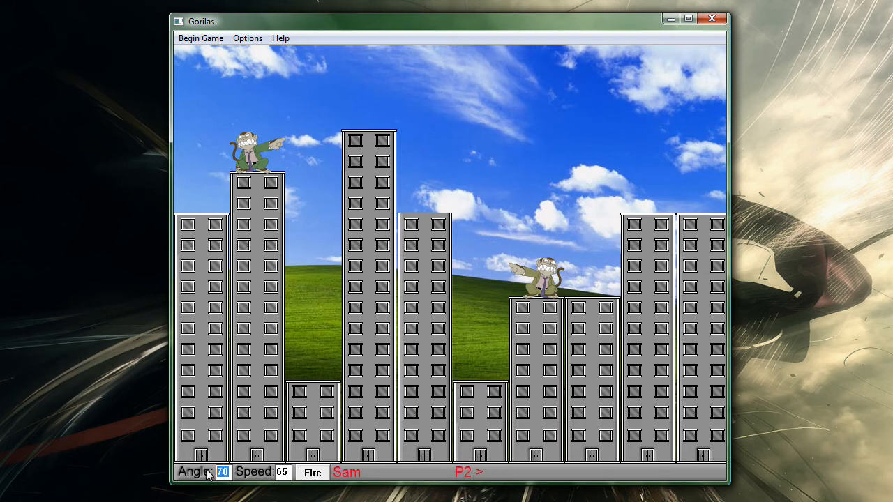
mouse_move(309, 408)
type("8")
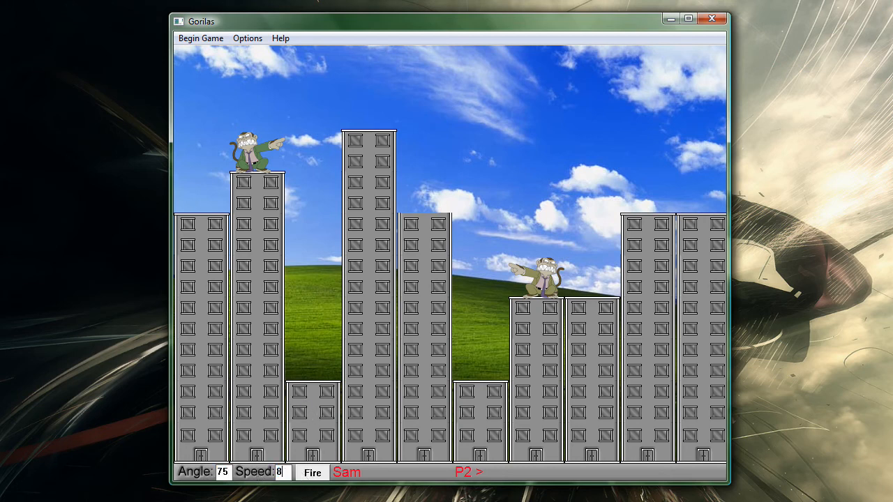
Fire Sam's banana at angle 75, speed 80 to hit Lane again and dismiss the winner box.
type("0")
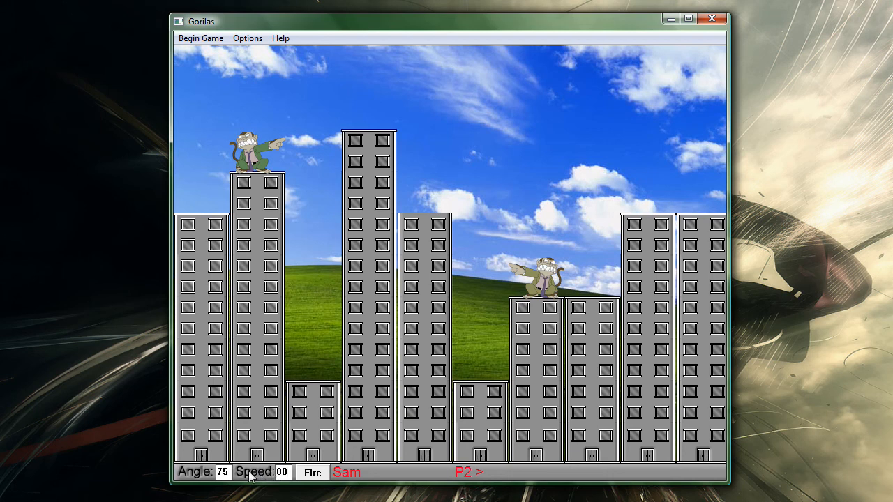
left_click(312, 472)
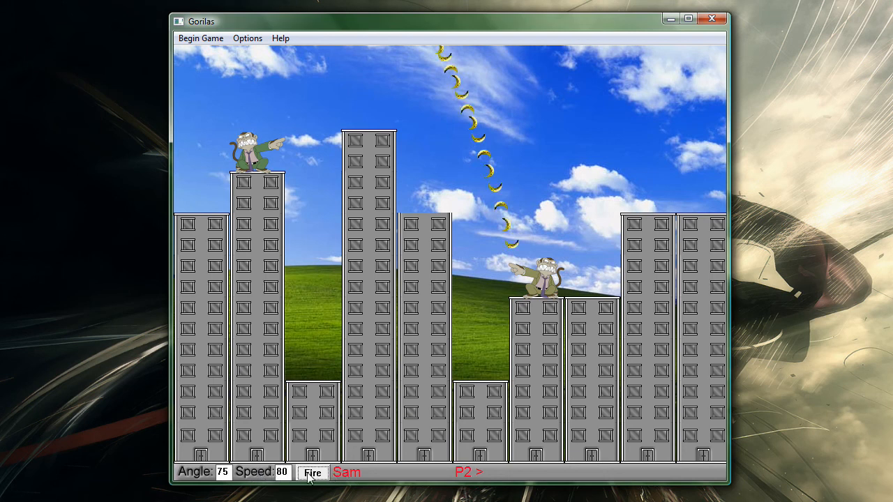
left_click(312, 472)
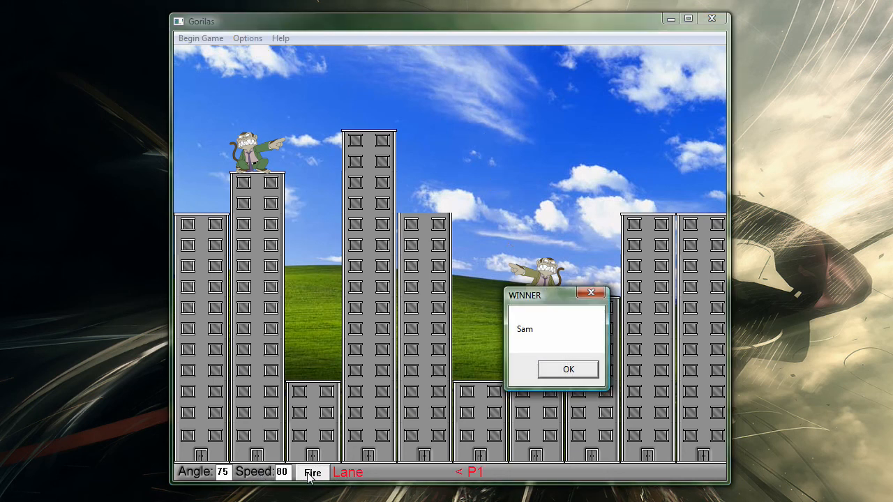
mouse_move(569, 369)
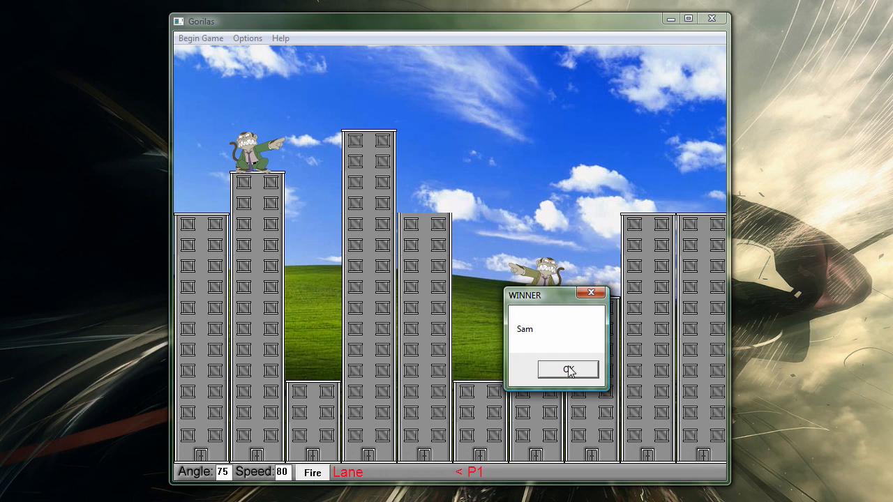
left_click(567, 369)
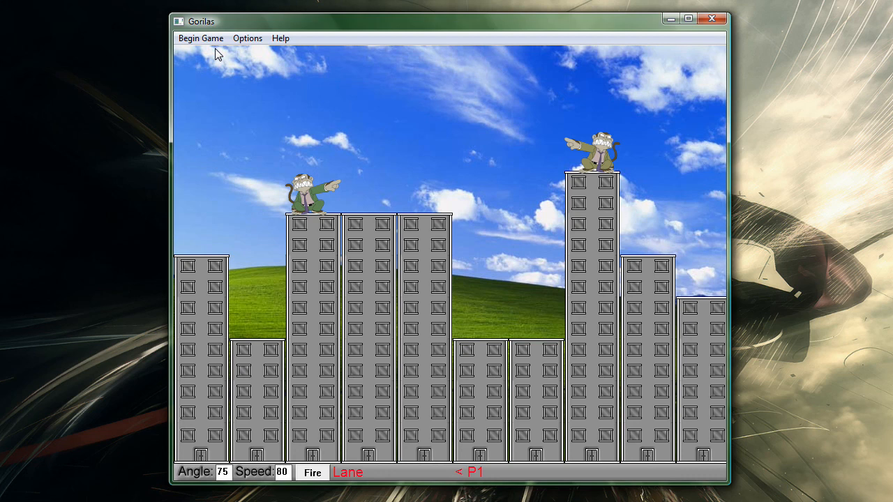
Choose Exit from the Begin Game menu to bring up the quit confirmation.
left_click(201, 38)
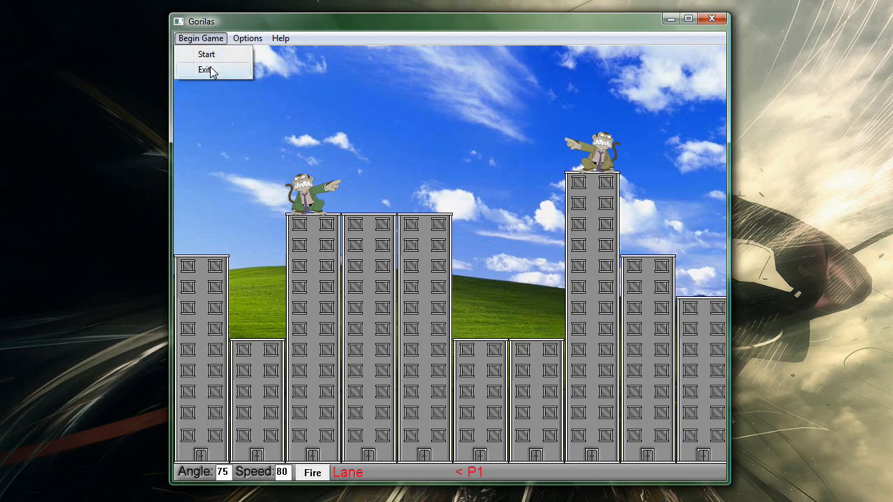
left_click(203, 69)
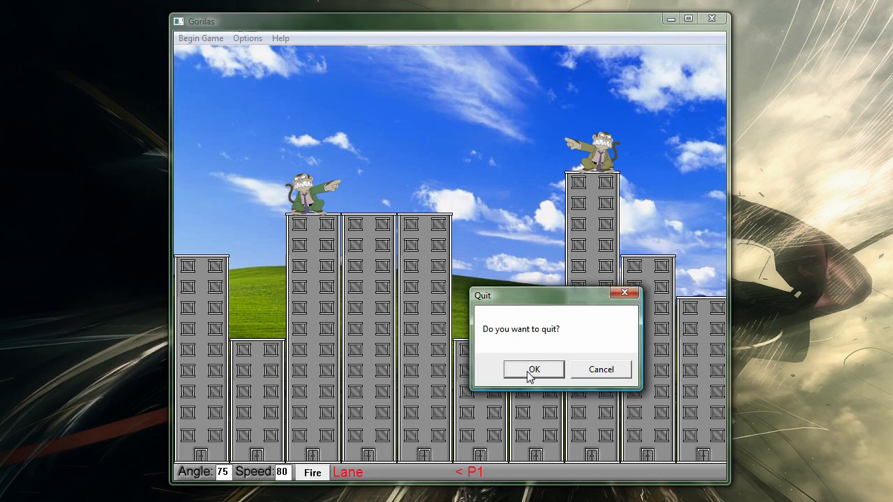